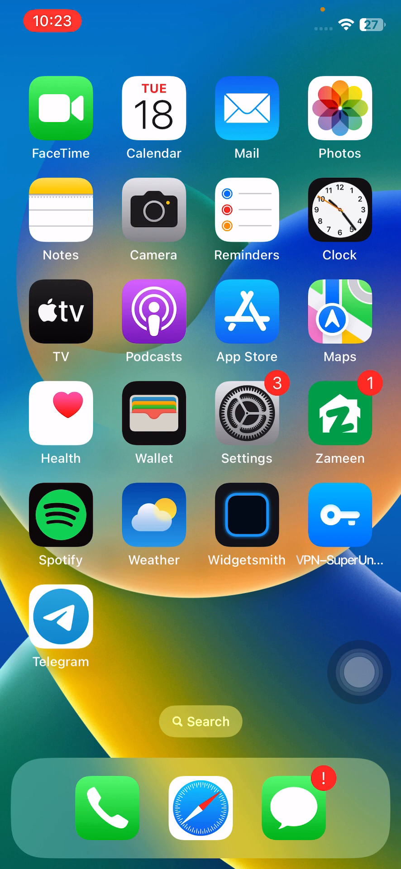
# Back out of the power-off screen and reset all of the phone's settings
pyautogui.hscroll(-3)
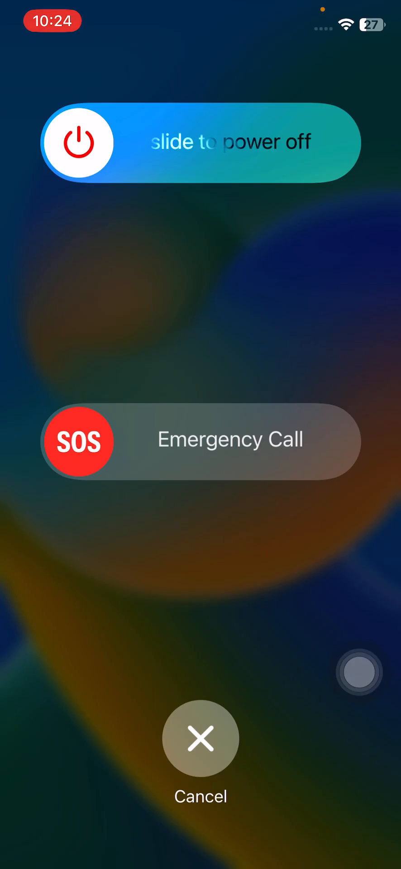
pyautogui.click(201, 737)
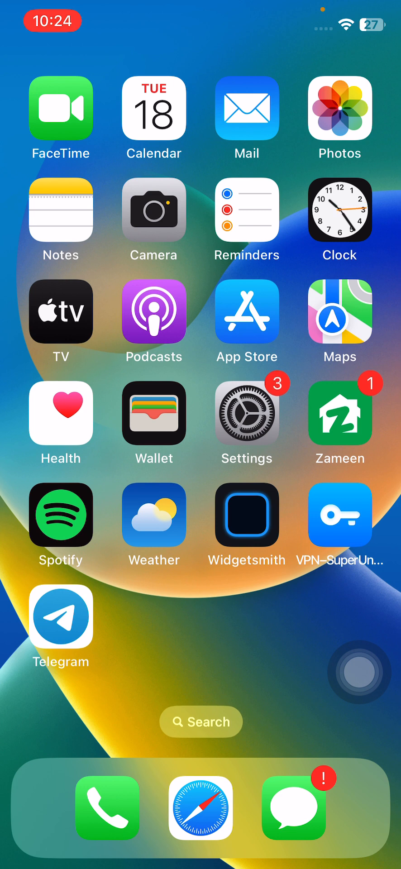
pyautogui.click(246, 425)
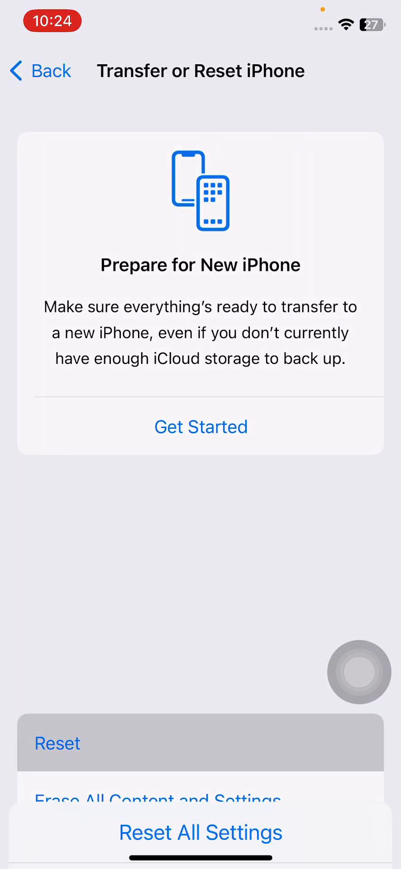
pyautogui.click(201, 832)
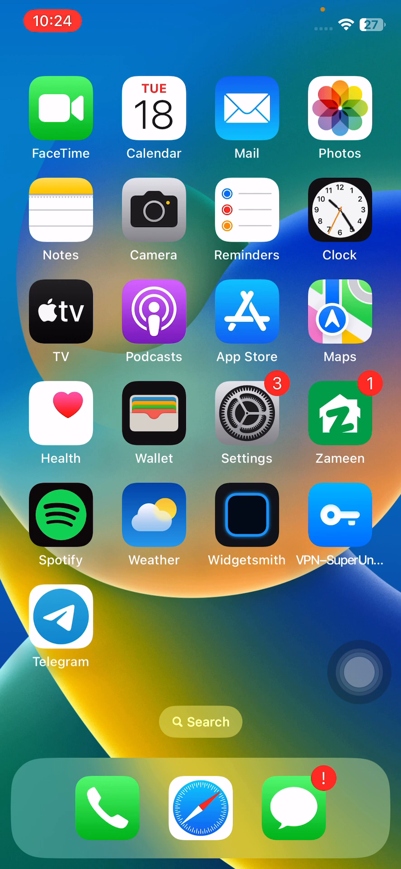
pyautogui.click(247, 414)
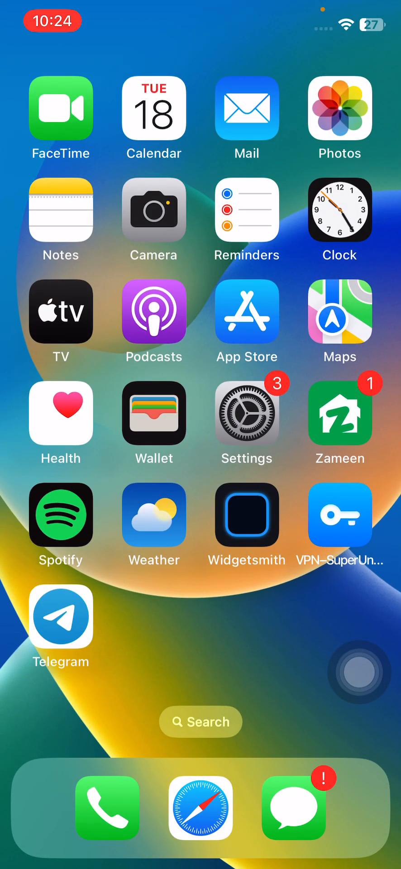
# Reset the AssistiveTouch top-level menu to its default six icons from Customize Top Level Menu
pyautogui.click(247, 423)
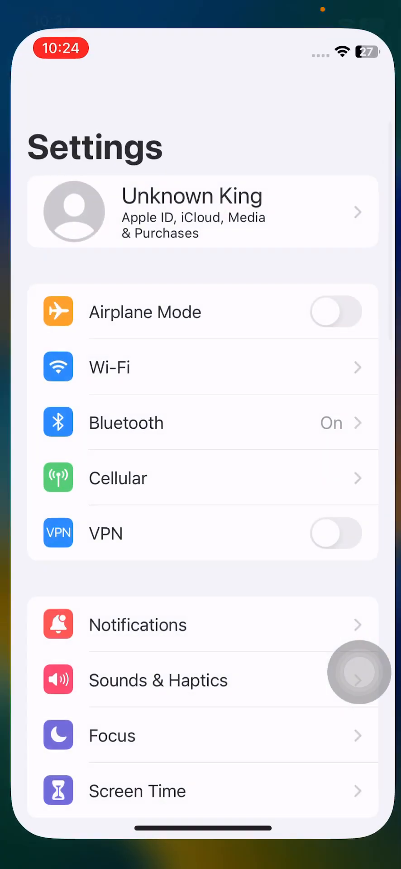
pyautogui.scroll(-3)
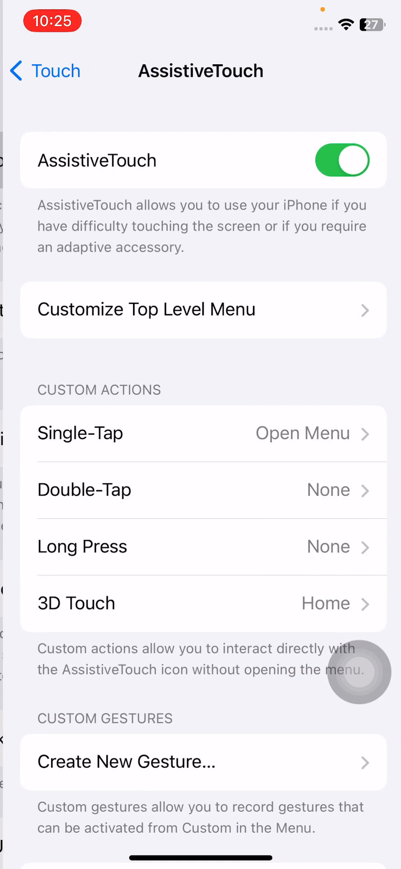
pyautogui.click(203, 310)
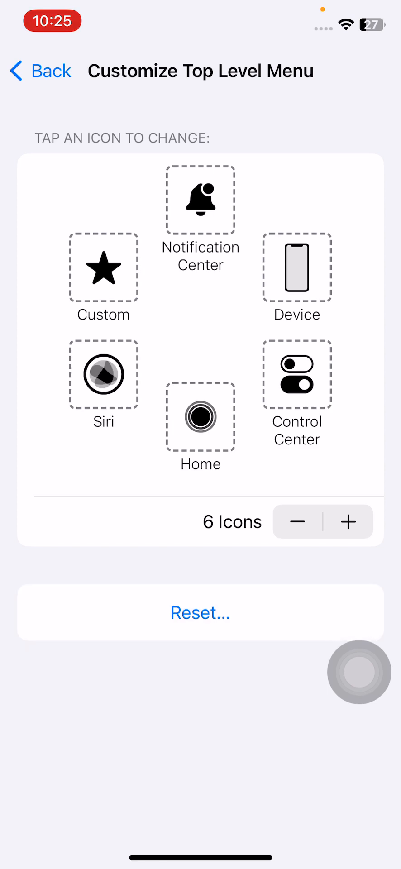
pyautogui.click(40, 71)
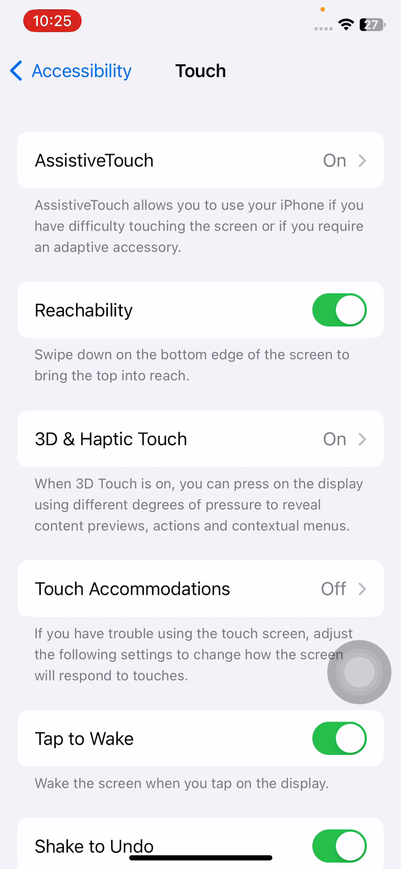
# Check the AssistiveTouch Idle Opacity slider at 40% and return to the Touch page
pyautogui.click(201, 160)
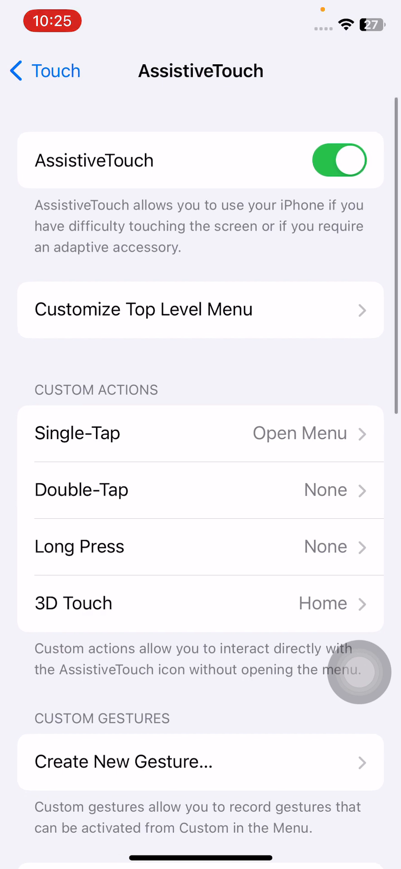
pyautogui.scroll(-3)
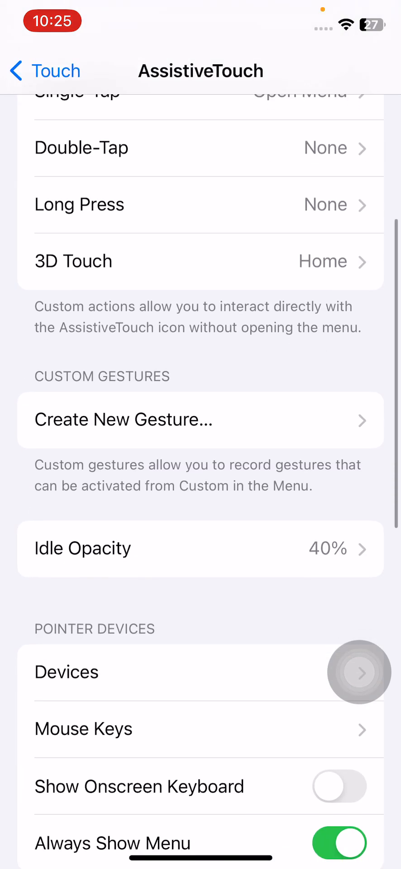
pyautogui.click(201, 549)
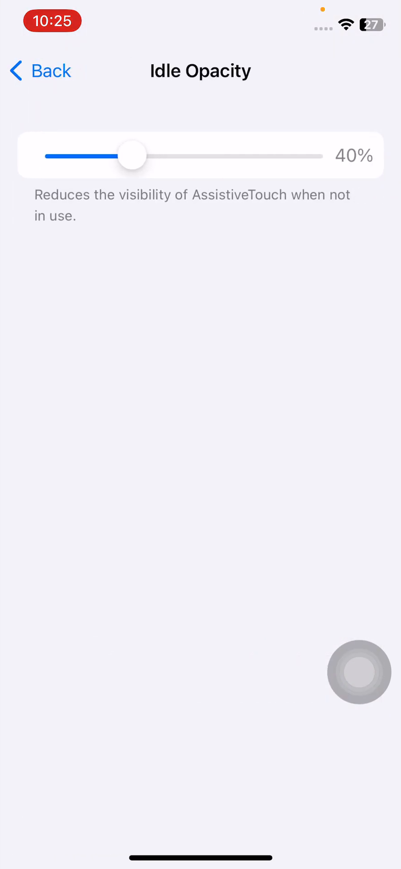
pyautogui.click(40, 71)
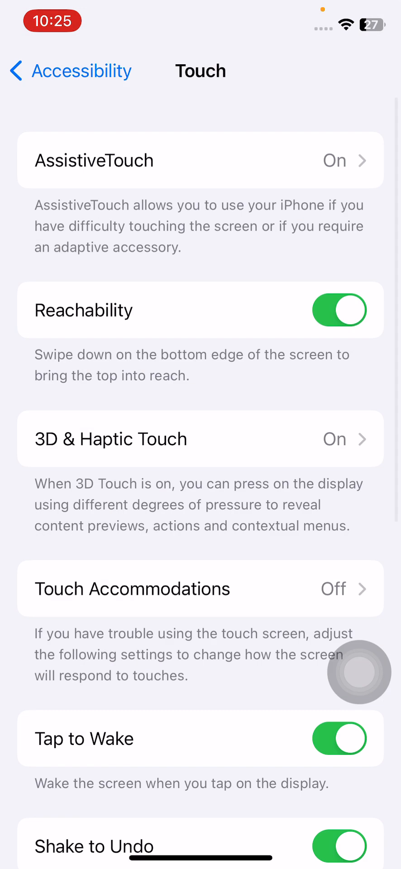